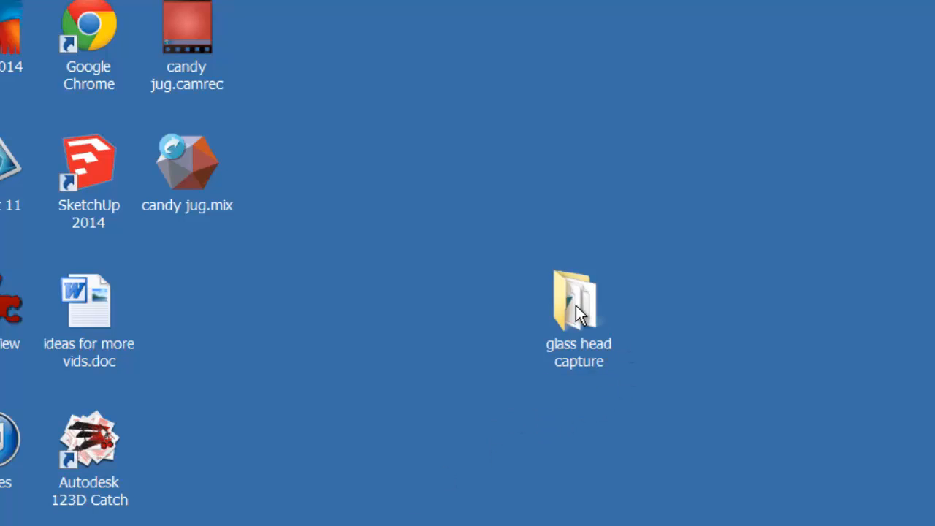
- Open the glass head capture folder from the desktop to reach mesh.obj
{"action": "double_click", "coordinate": [578, 300]}
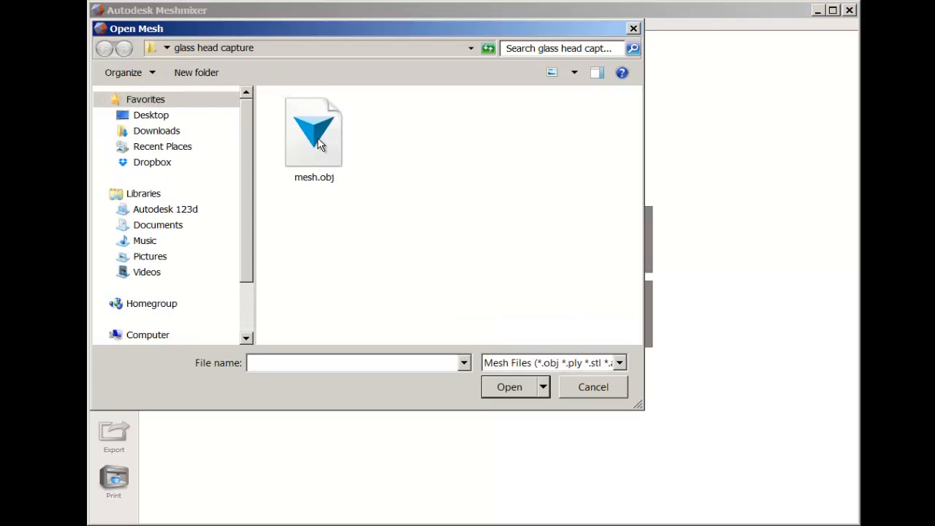
- Import mesh.obj, bringing in the scanned head with its stray fragments
{"action": "double_click", "coordinate": [313, 131]}
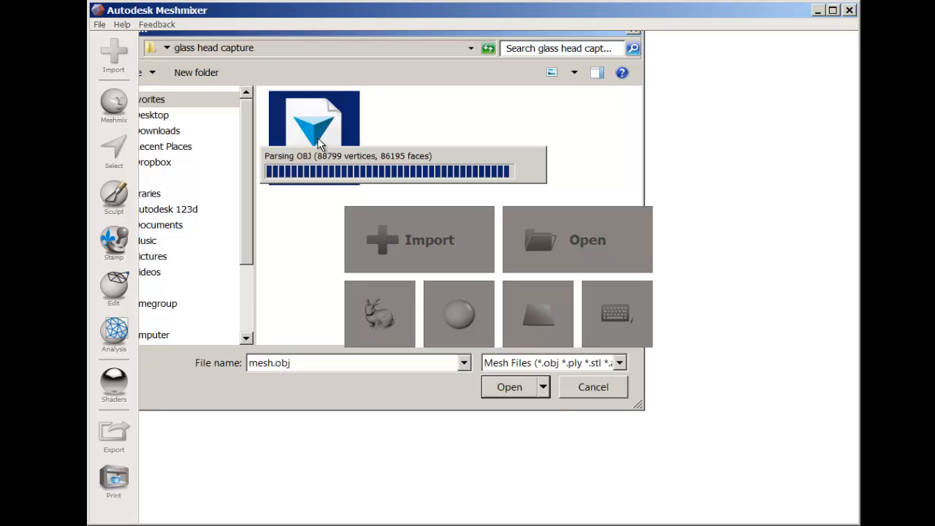
{"action": "left_click", "coordinate": [509, 387]}
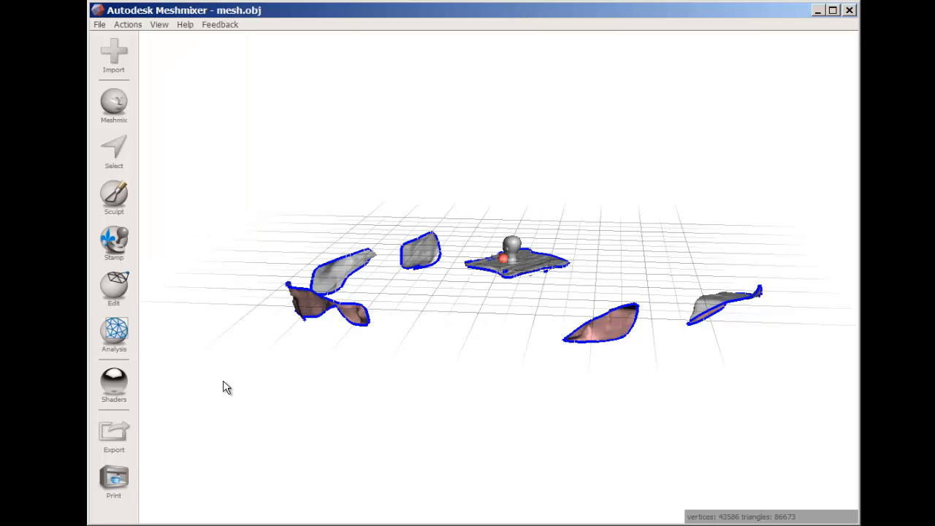
- Show the photo texture, then select and delete the stray fragments and excess base
{"action": "left_click", "coordinate": [113, 149]}
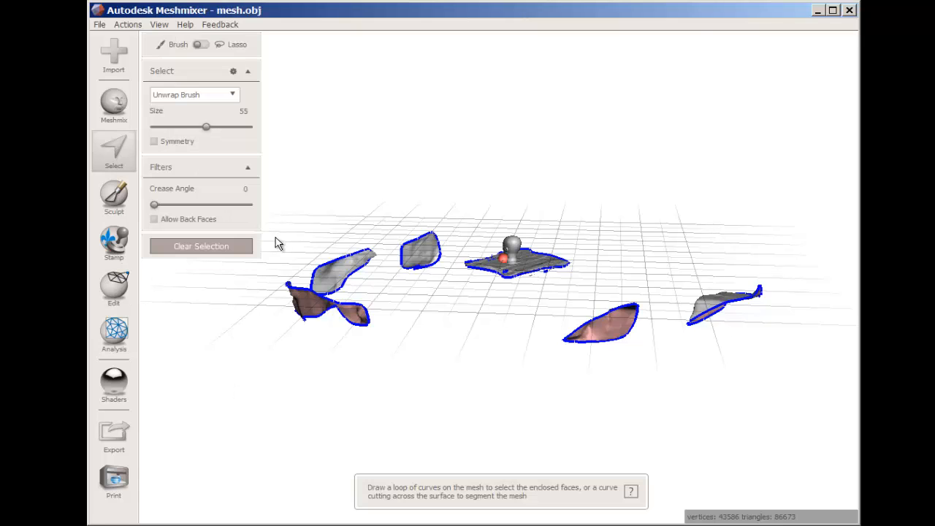
{"action": "left_click_drag", "start_coordinate": [285, 241], "coordinate": [288, 285]}
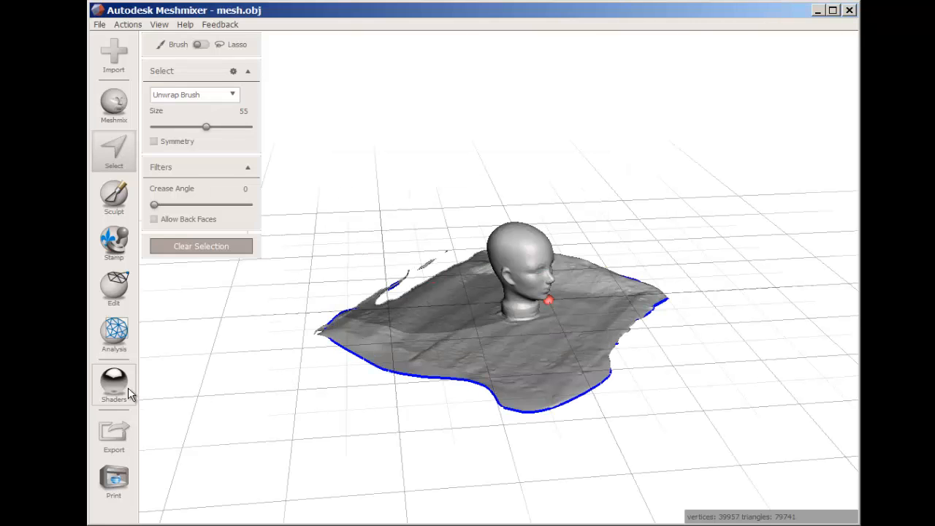
{"action": "left_click", "coordinate": [113, 380]}
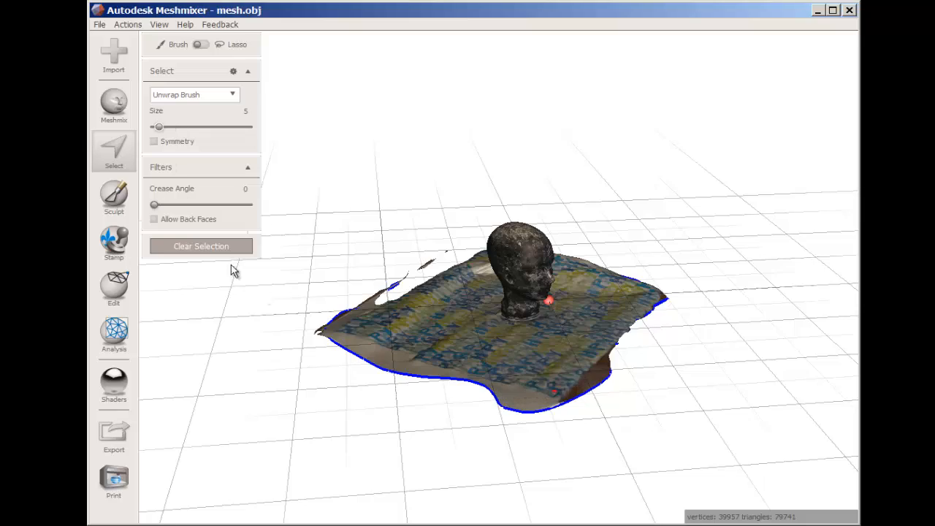
{"action": "left_click_drag", "start_coordinate": [234, 270], "coordinate": [405, 376]}
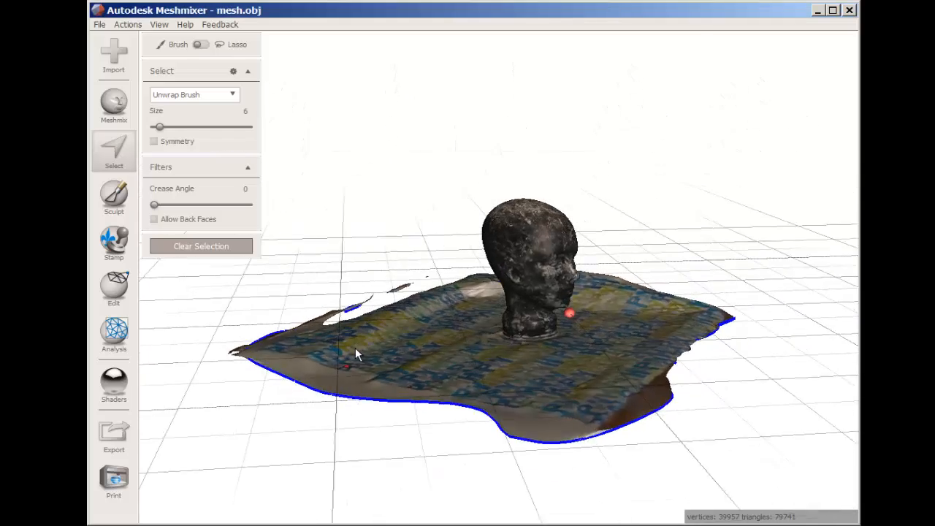
{"action": "left_click_drag", "start_coordinate": [358, 355], "coordinate": [270, 369]}
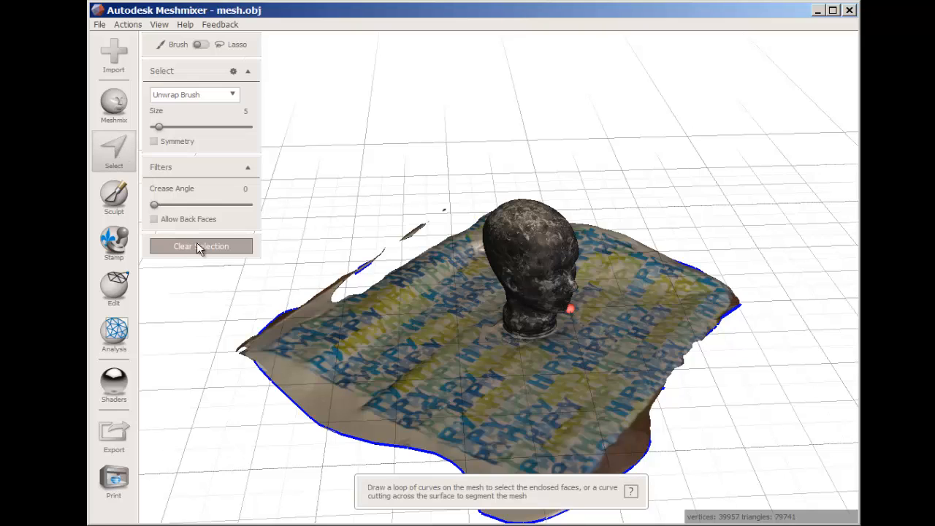
{"action": "left_click_drag", "start_coordinate": [256, 318], "coordinate": [544, 442]}
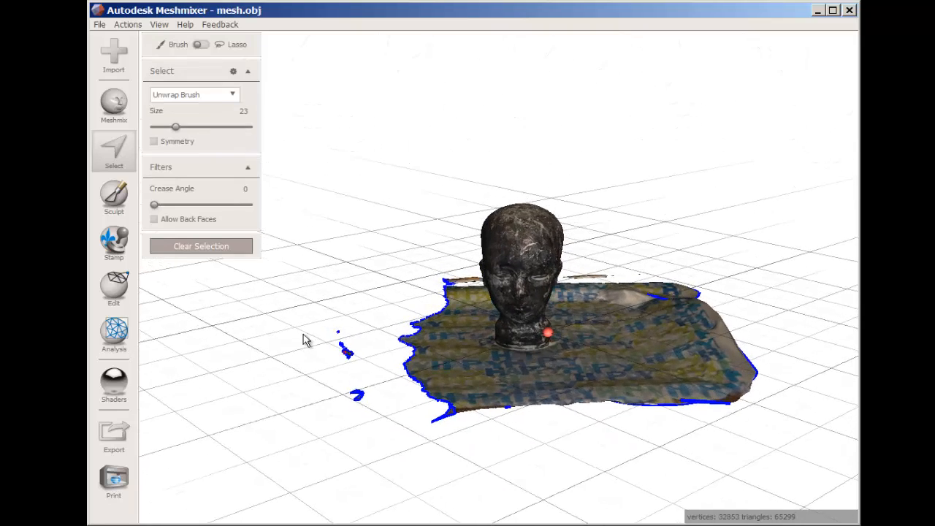
{"action": "left_click", "coordinate": [127, 24]}
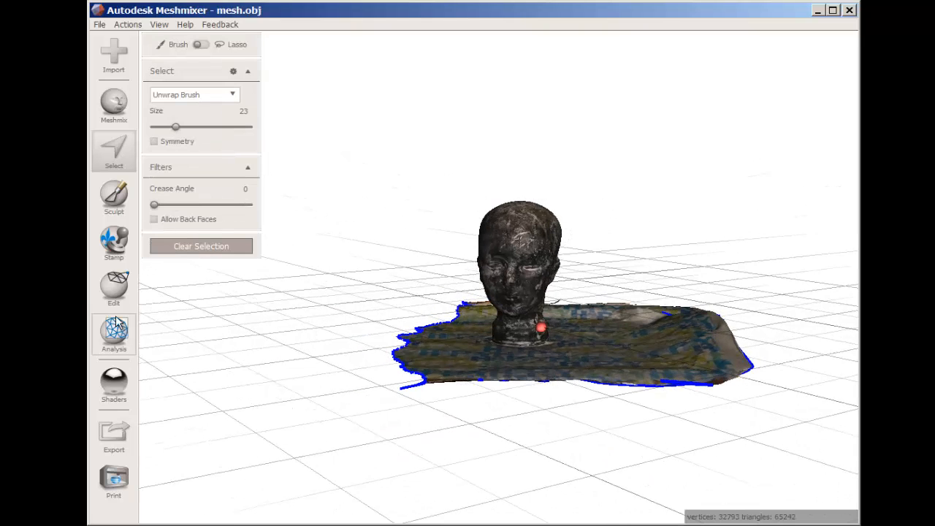
- Plane-cut horizontally beneath the head with Fill set to NoFill
{"action": "left_click", "coordinate": [113, 289]}
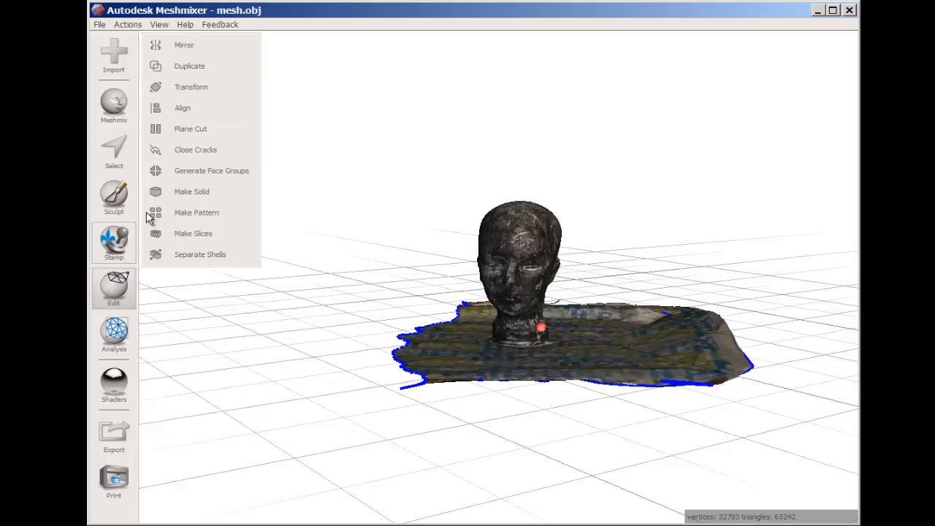
{"action": "left_click", "coordinate": [190, 129]}
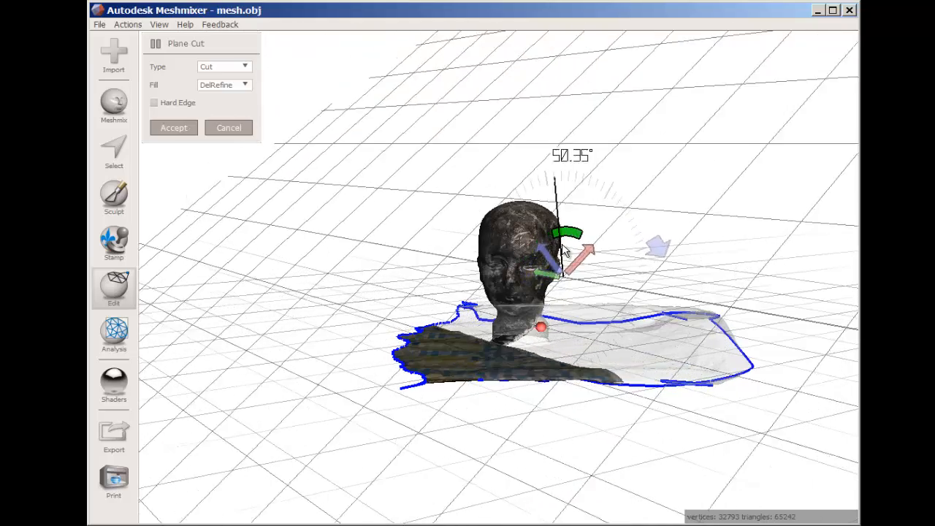
{"action": "left_click_drag", "start_coordinate": [575, 230], "coordinate": [588, 248]}
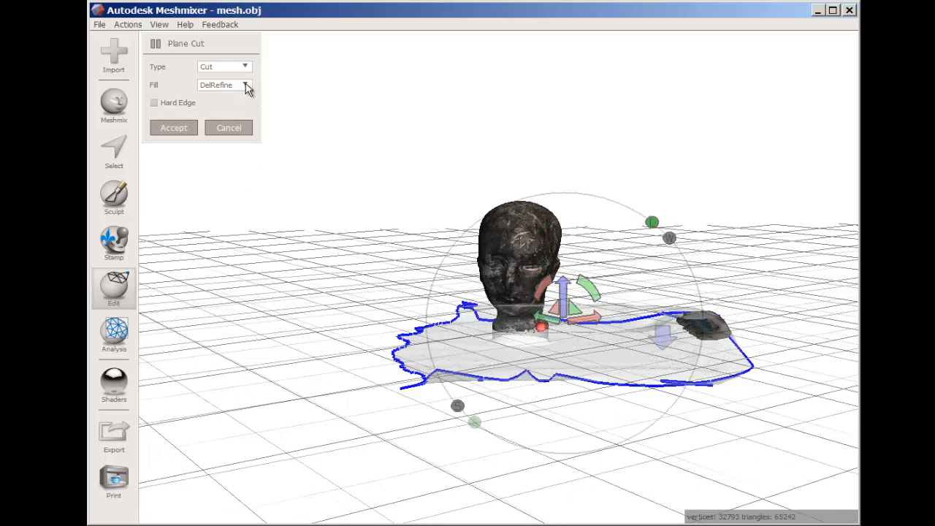
{"action": "left_click", "coordinate": [222, 85]}
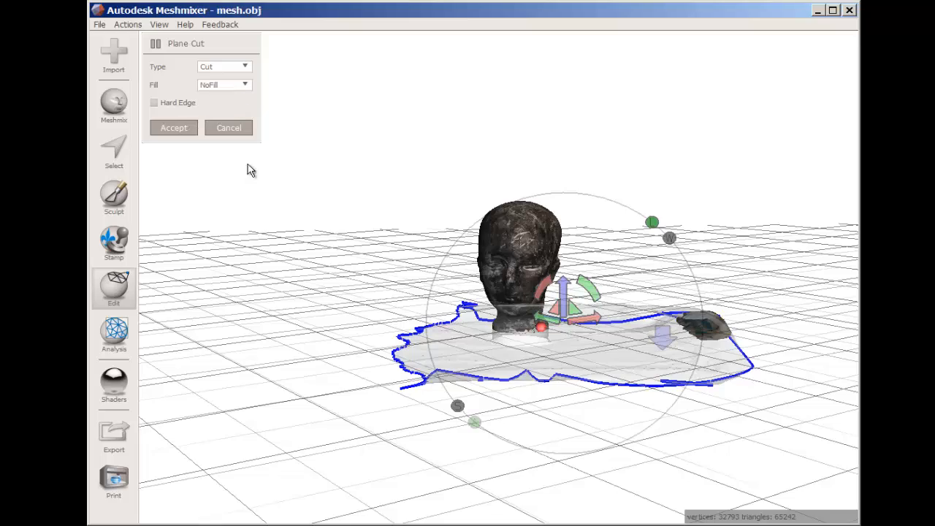
{"action": "left_click", "coordinate": [173, 127]}
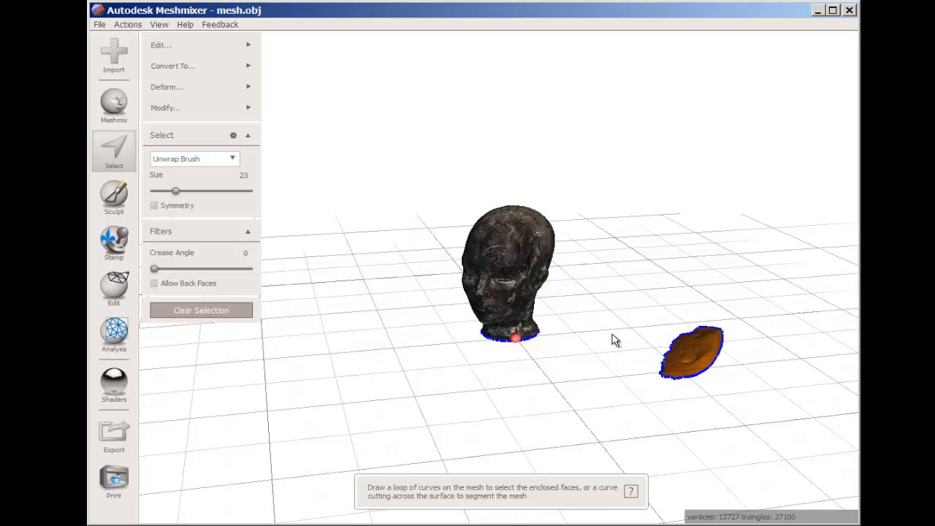
{"action": "mouse_move", "coordinate": [621, 354]}
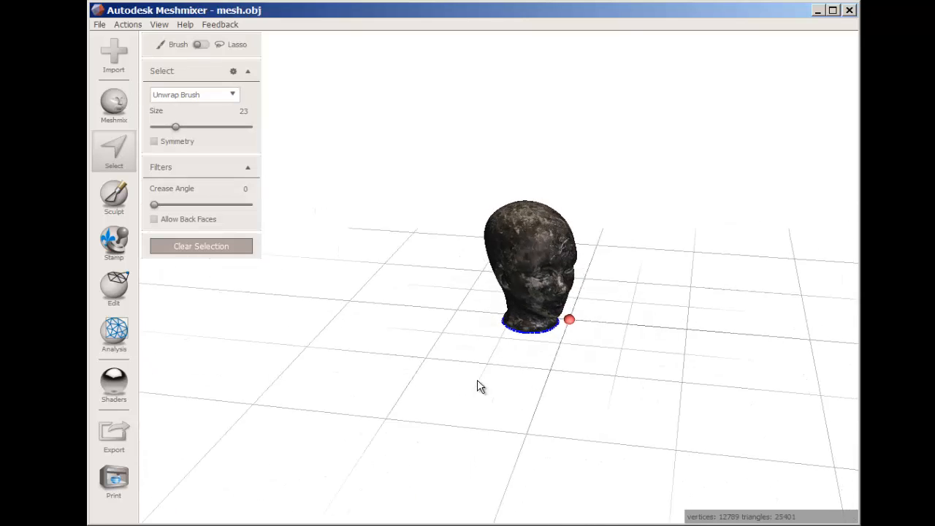
- Show the head in plain grey with wireframe and orbit into the open neck
{"action": "left_click", "coordinate": [113, 384]}
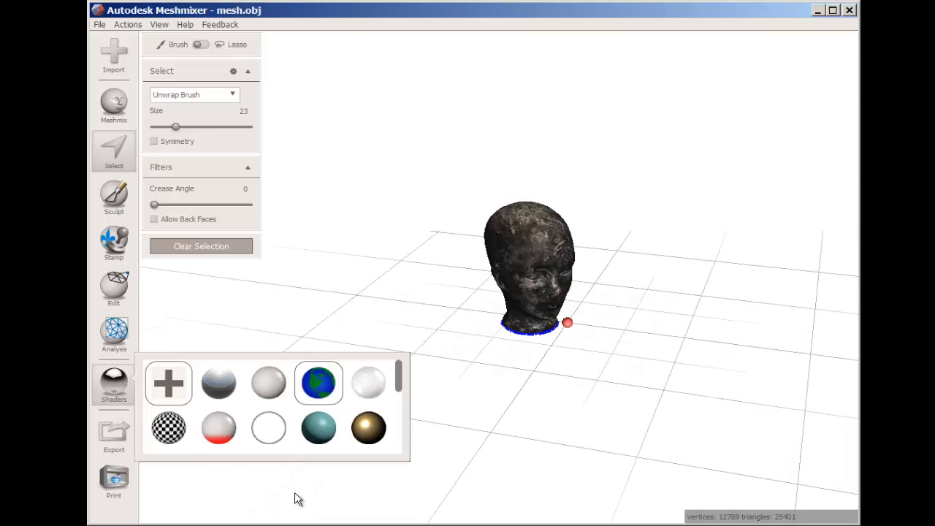
{"action": "left_click", "coordinate": [218, 383]}
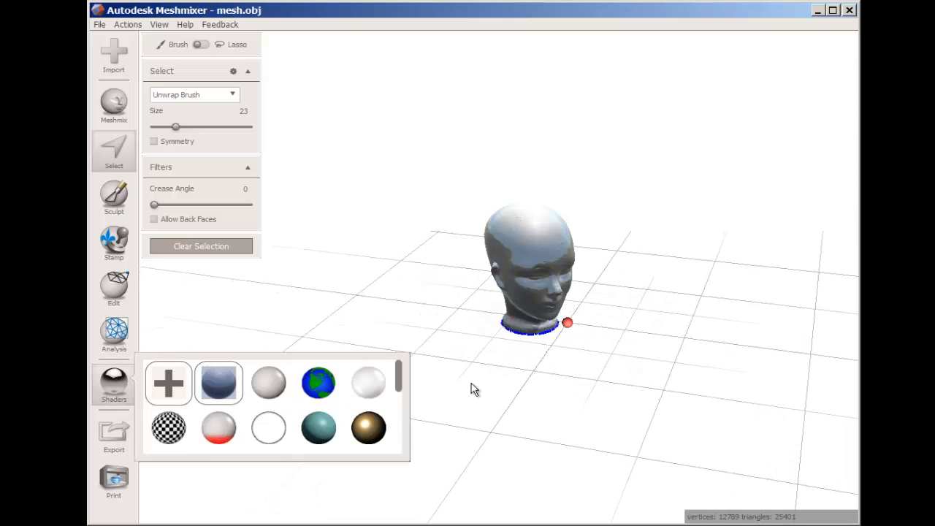
{"action": "left_click", "coordinate": [268, 383]}
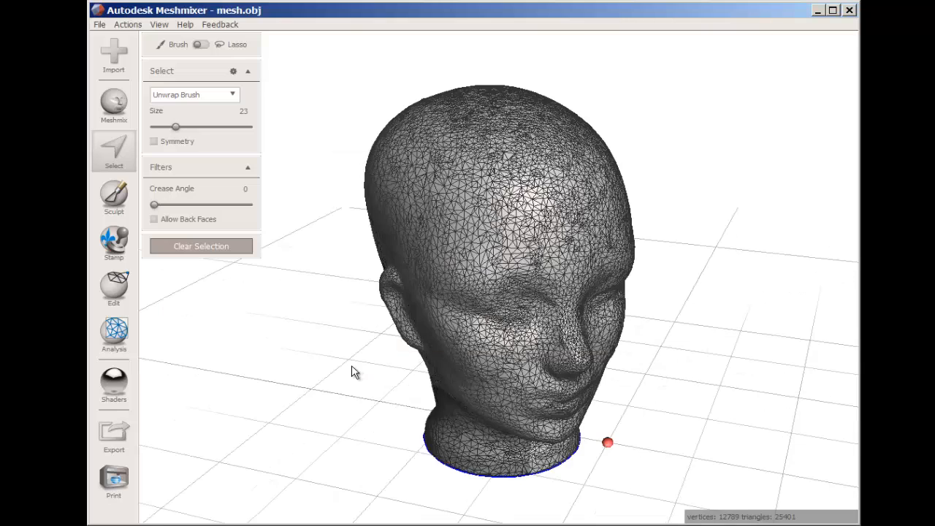
{"action": "left_click_drag", "start_coordinate": [352, 371], "coordinate": [271, 351]}
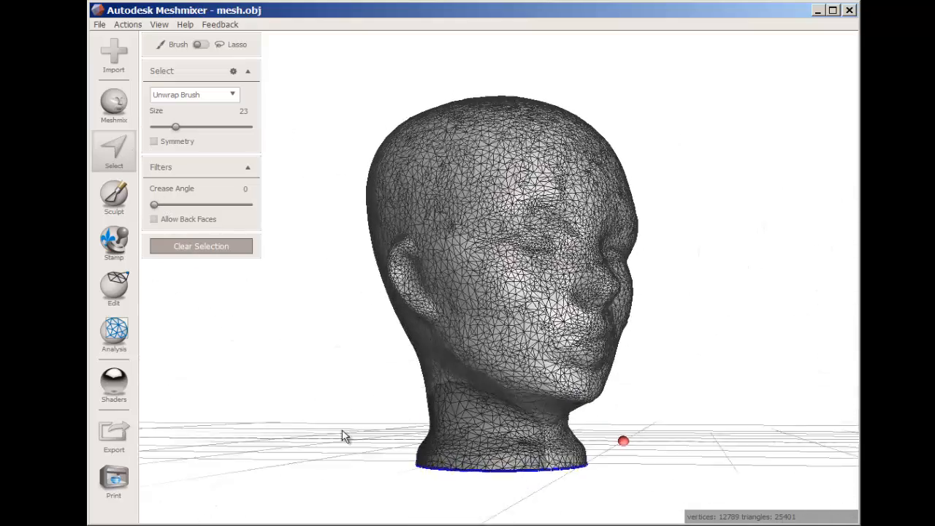
{"action": "left_click_drag", "start_coordinate": [500, 292], "coordinate": [500, 328]}
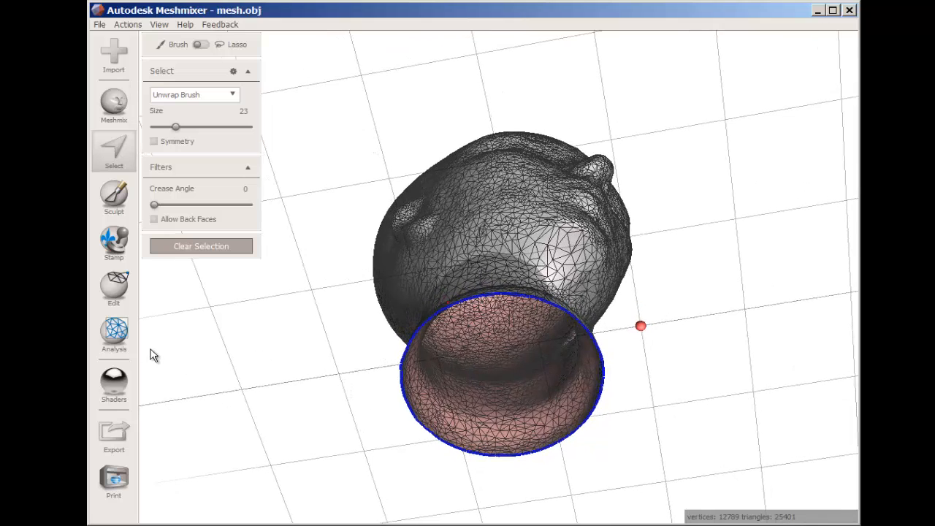
- Fill the neck hole using Analysis > Inspector, then click Done
{"action": "left_click", "coordinate": [114, 332]}
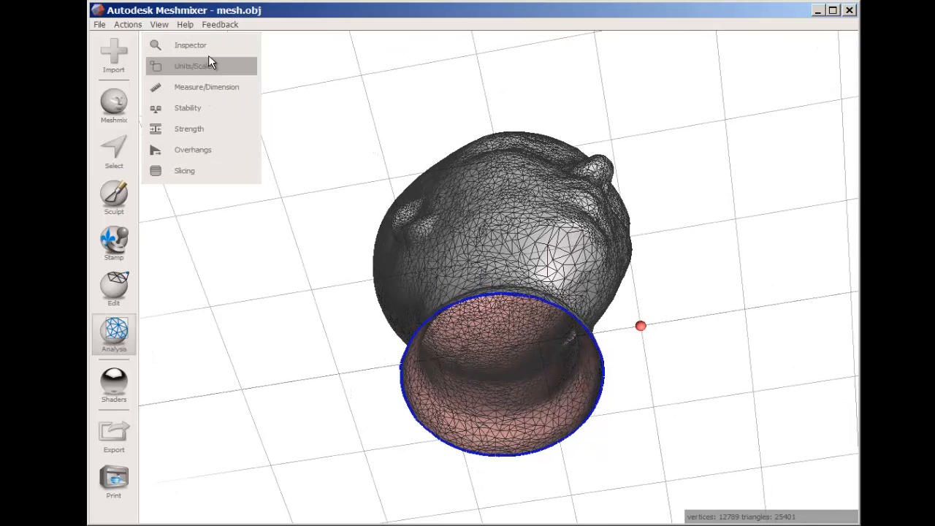
{"action": "left_click", "coordinate": [190, 44]}
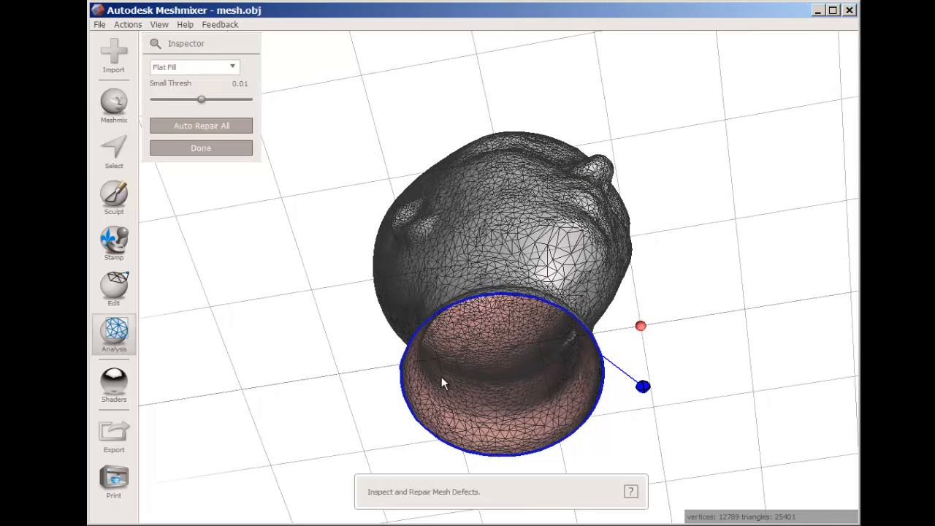
{"action": "left_click", "coordinate": [200, 147]}
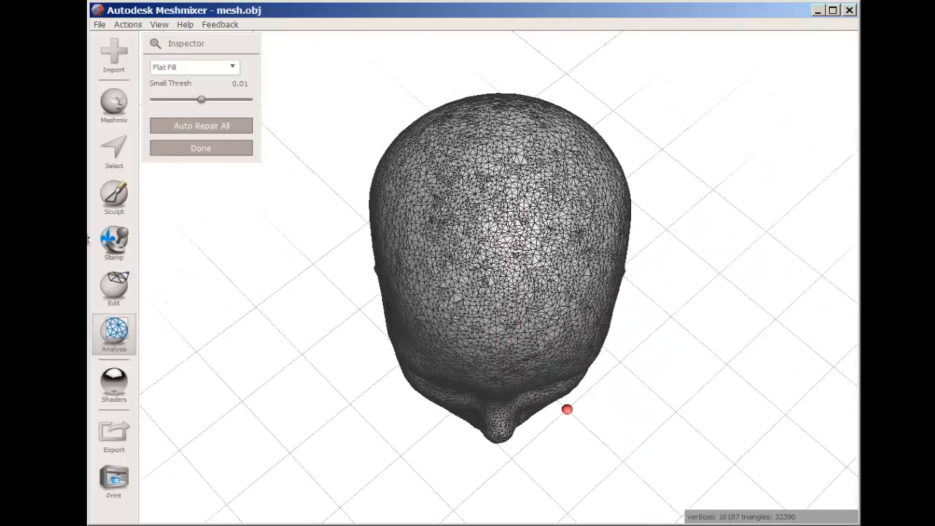
{"action": "left_click", "coordinate": [113, 197]}
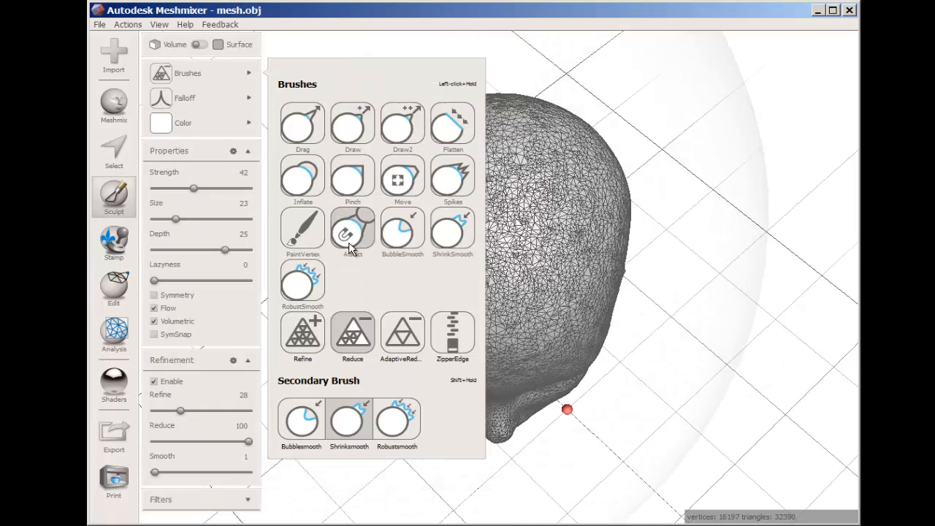
- Stroke a smoothing brush across the crown of the head
{"action": "left_click", "coordinate": [353, 230]}
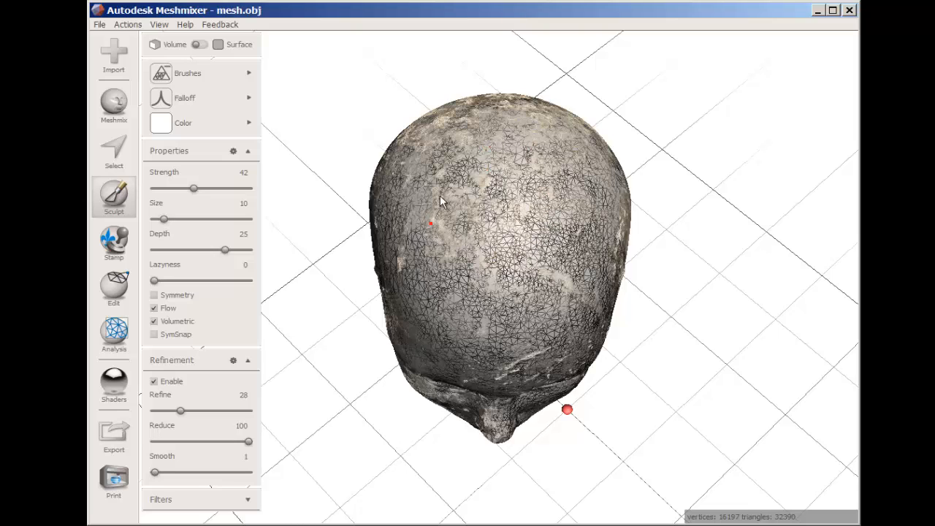
{"action": "left_click", "coordinate": [444, 224]}
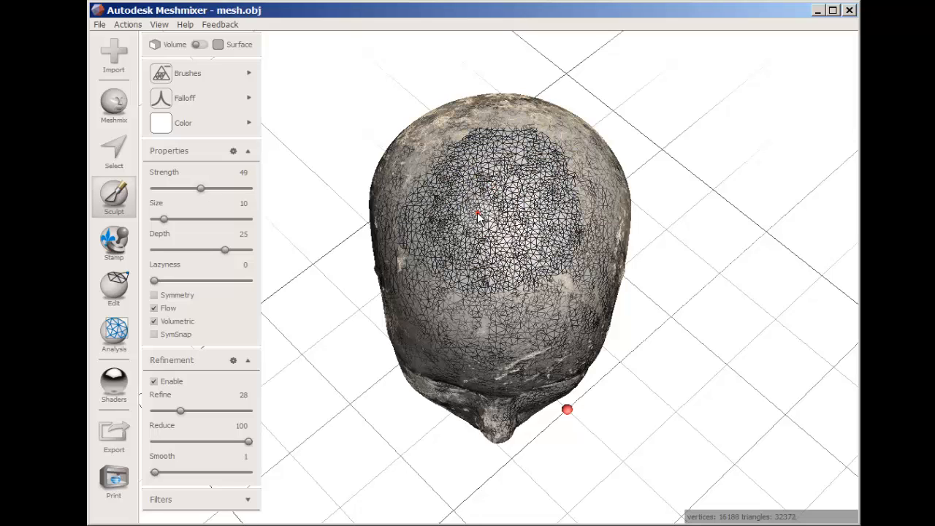
{"action": "left_click_drag", "start_coordinate": [163, 219], "coordinate": [175, 219]}
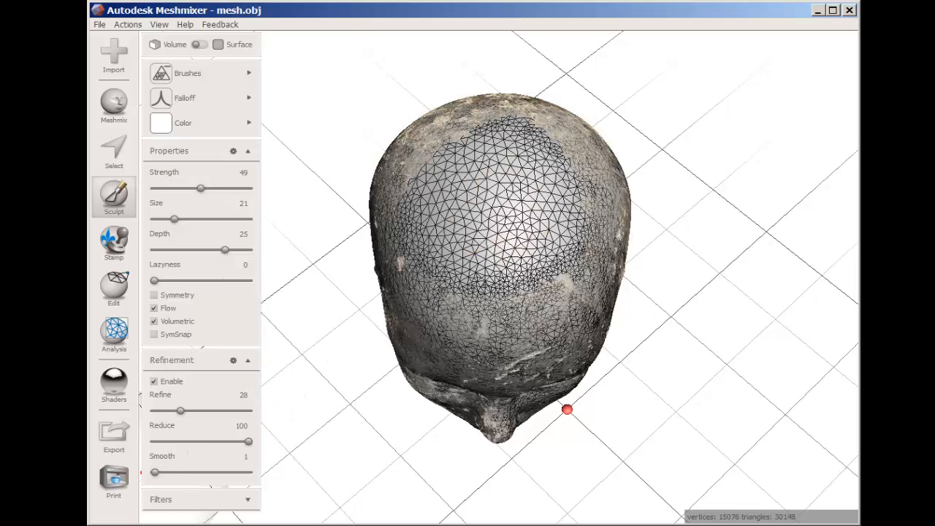
- Drag a large round stamp across the crown of the head
{"action": "left_click", "coordinate": [113, 241]}
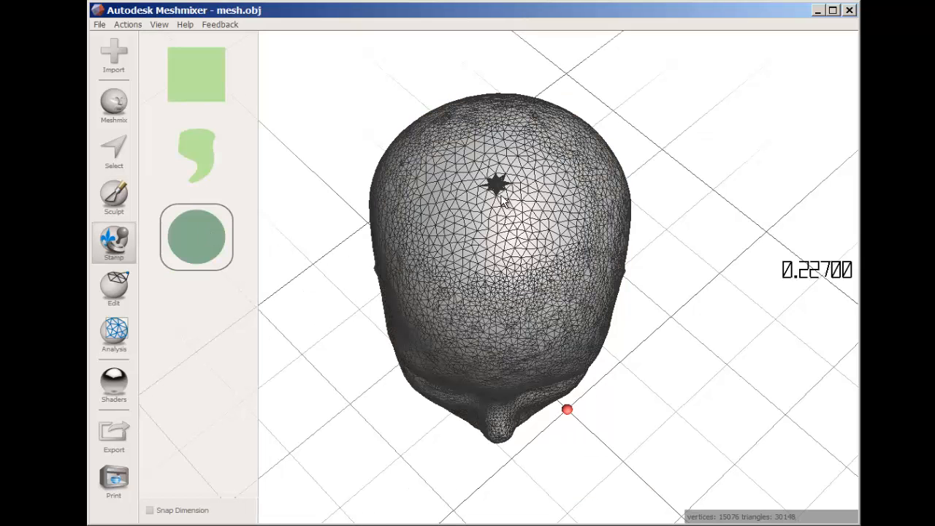
{"action": "left_click_drag", "start_coordinate": [497, 182], "coordinate": [503, 281]}
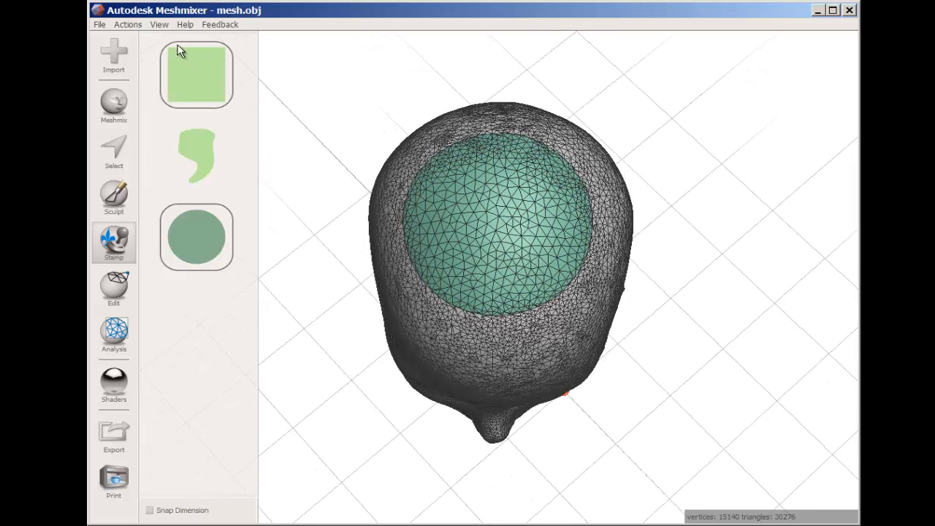
{"action": "left_click", "coordinate": [158, 24]}
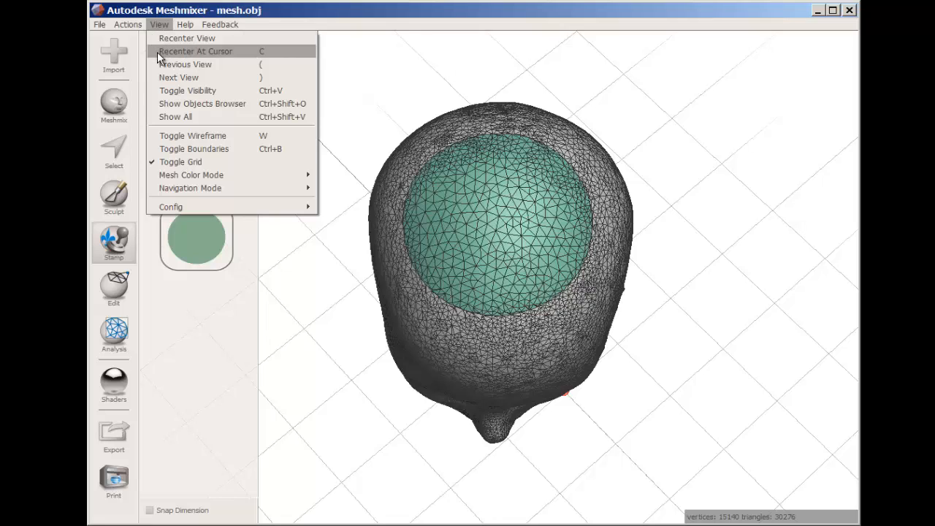
{"action": "mouse_move", "coordinate": [191, 175]}
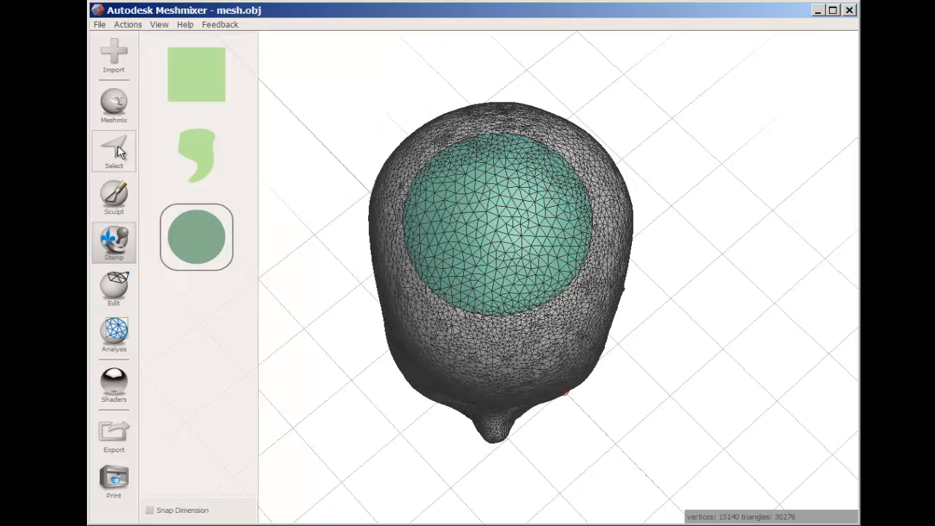
- Select the stamped crown patch with the unwrap brush at Crease Angle 16 and delete it
{"action": "left_click", "coordinate": [113, 152]}
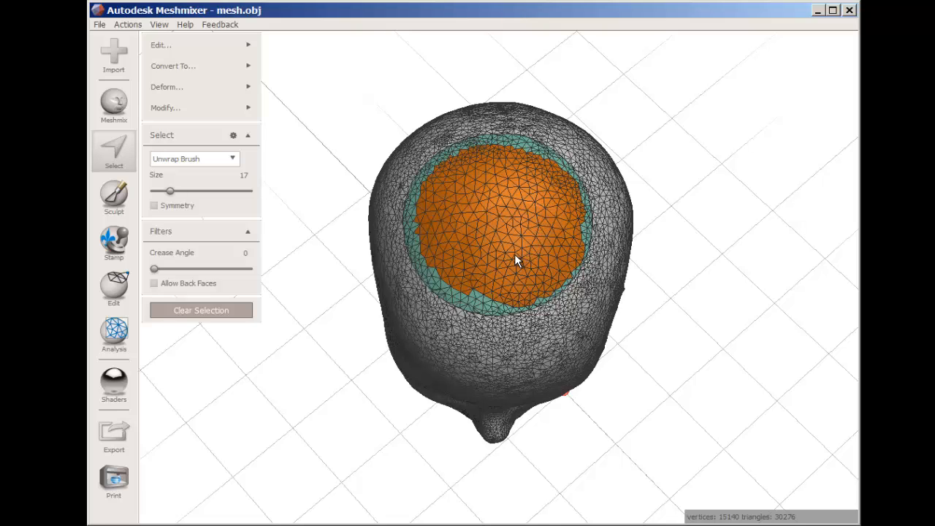
{"action": "left_click_drag", "start_coordinate": [154, 269], "coordinate": [167, 268]}
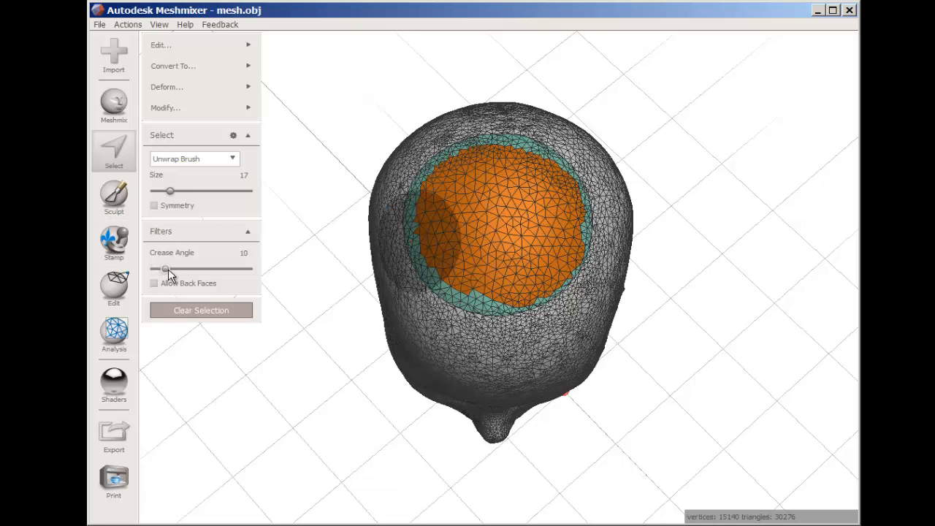
{"action": "left_click_drag", "start_coordinate": [164, 268], "coordinate": [182, 268]}
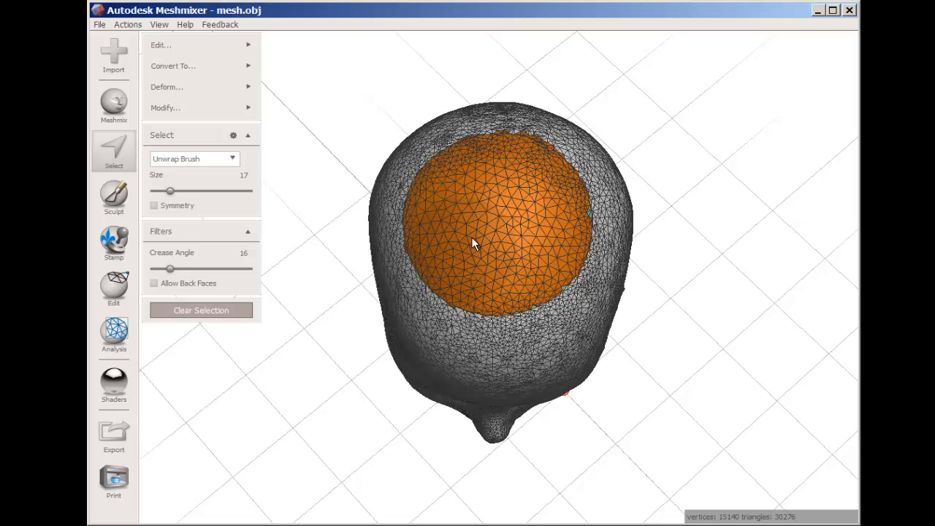
{"action": "left_click_drag", "start_coordinate": [471, 244], "coordinate": [552, 244]}
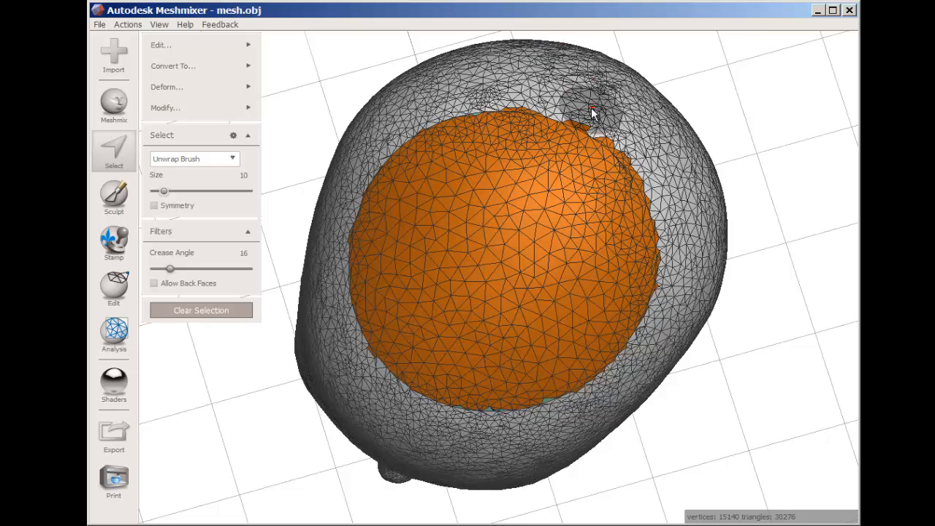
{"action": "mouse_move", "coordinate": [581, 108]}
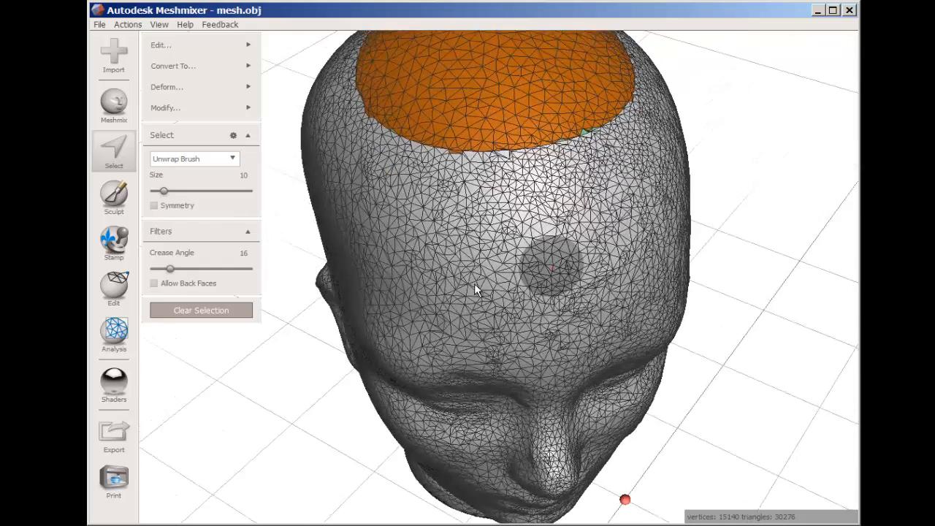
{"action": "left_click_drag", "start_coordinate": [474, 292], "coordinate": [409, 387]}
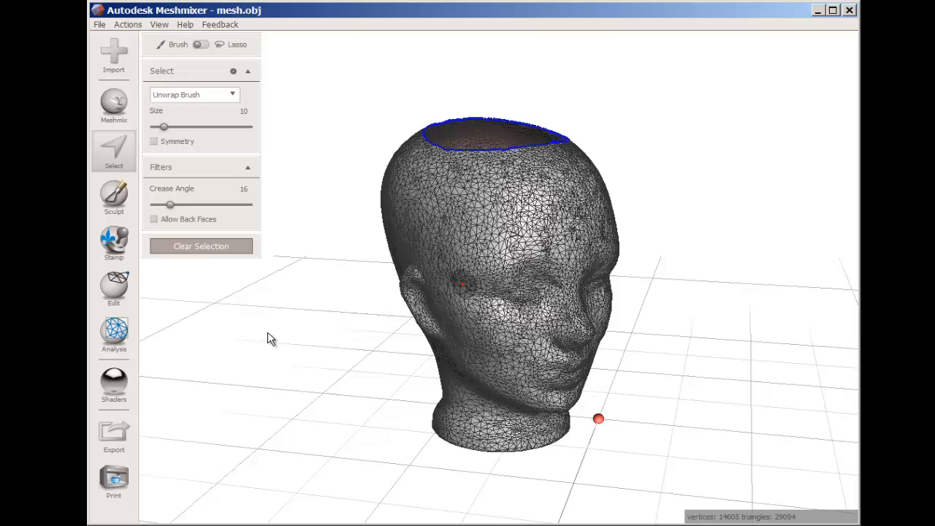
- Turn off wireframe, try teal and see-through materials, then return to default grey
{"action": "left_click", "coordinate": [114, 380]}
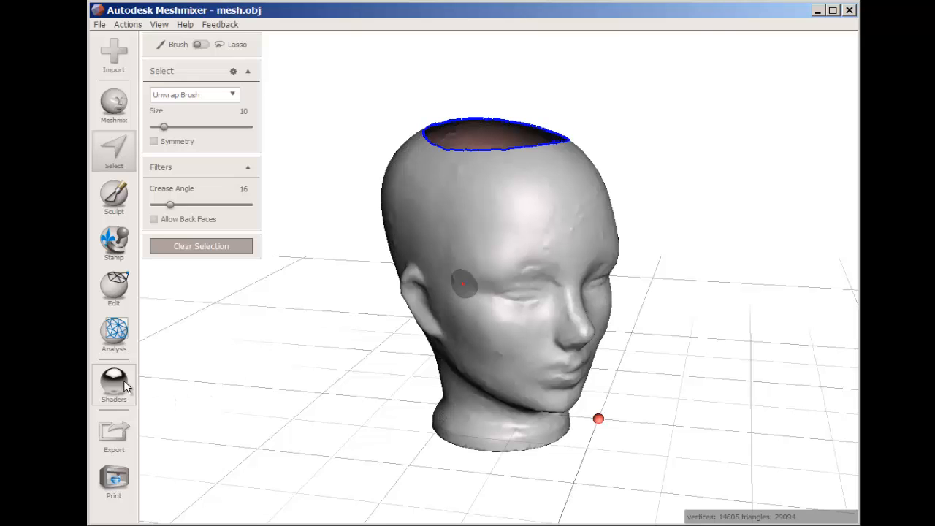
{"action": "left_click", "coordinate": [113, 381]}
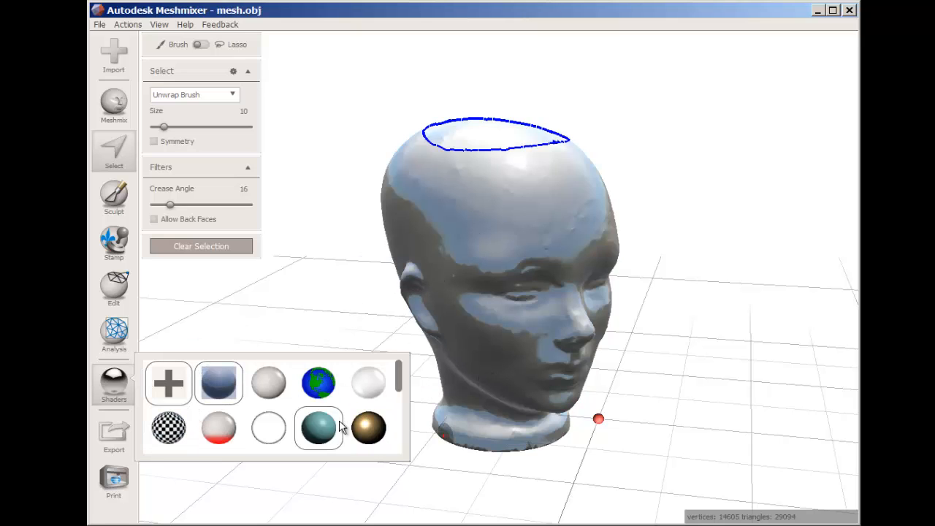
{"action": "left_click", "coordinate": [318, 427]}
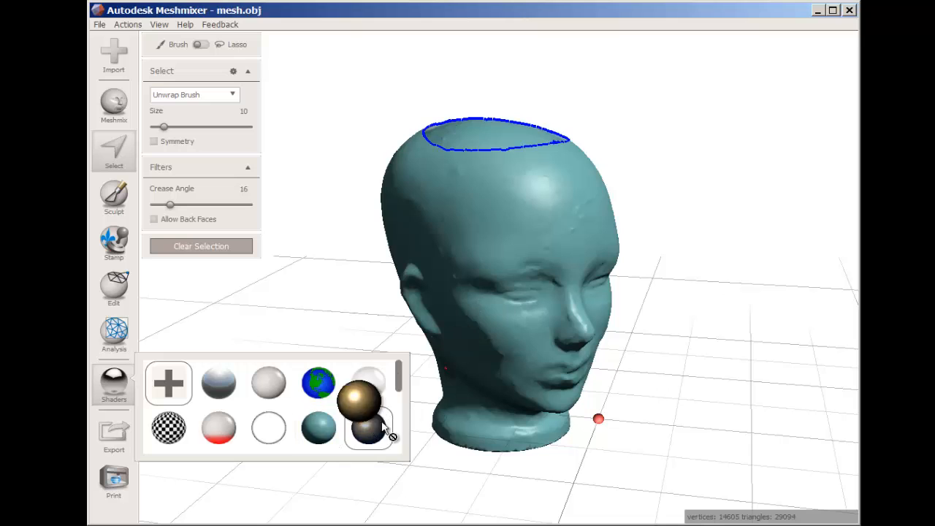
{"action": "left_click", "coordinate": [369, 405]}
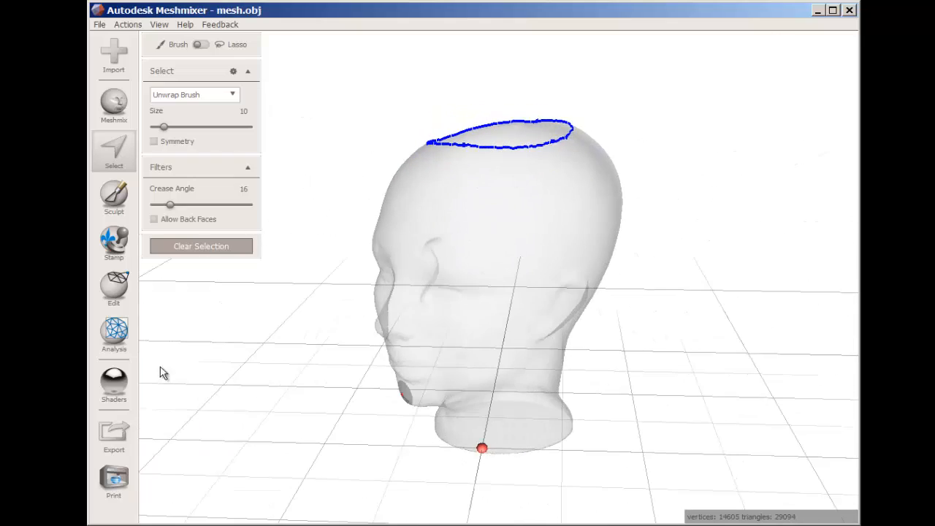
{"action": "left_click", "coordinate": [113, 383]}
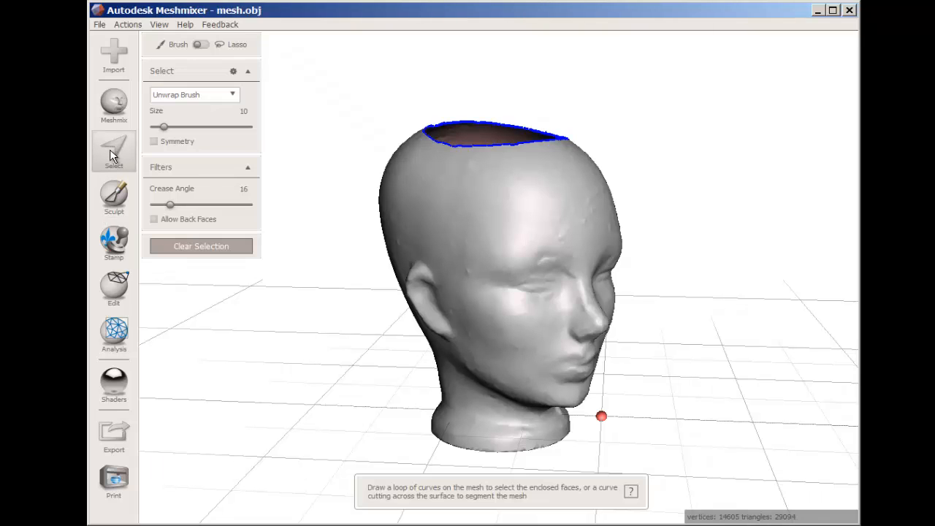
- Smooth the rim of the top opening with a strength-25 sculpt brush, orbiting to inspect it
{"action": "left_click", "coordinate": [113, 197]}
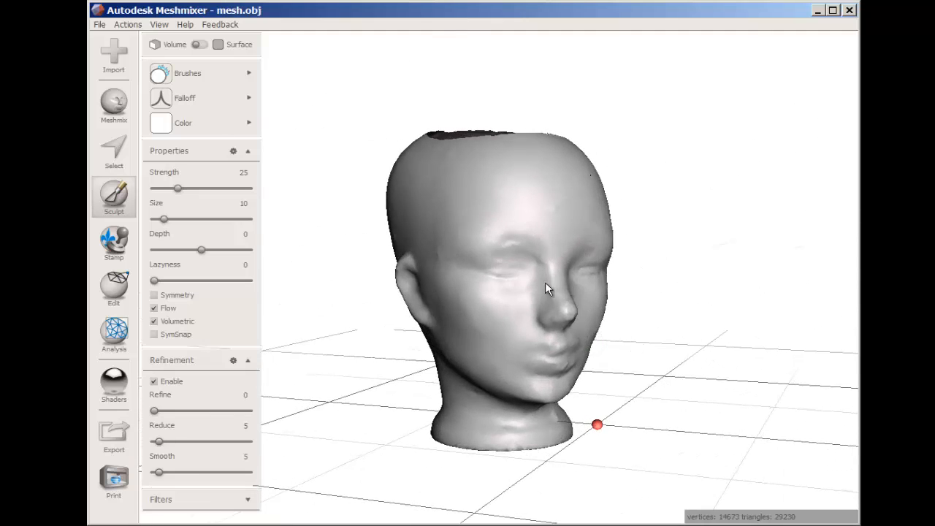
{"action": "left_click_drag", "start_coordinate": [547, 292], "coordinate": [420, 182]}
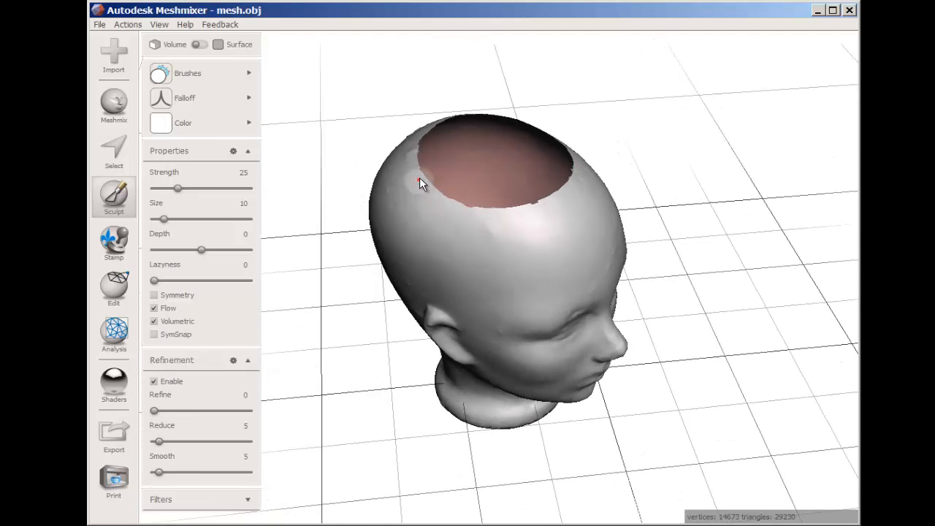
{"action": "mouse_move", "coordinate": [505, 230]}
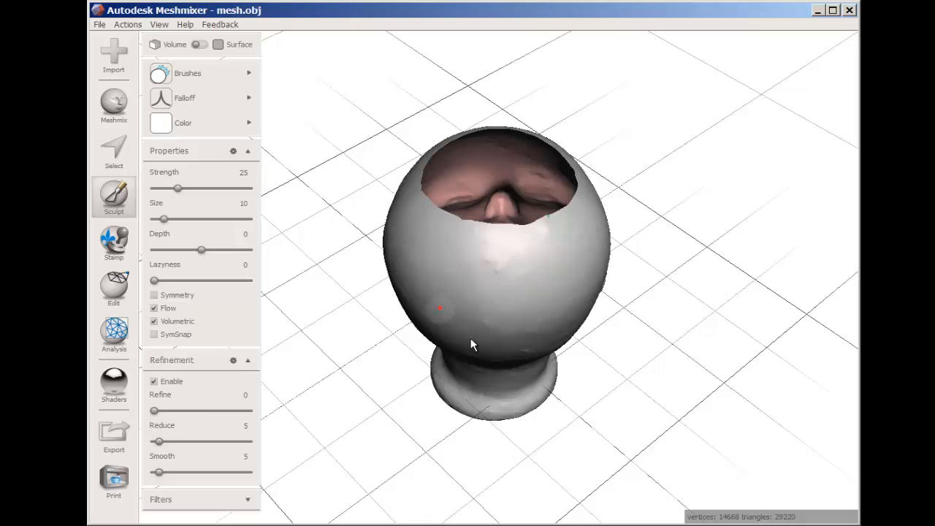
{"action": "left_click_drag", "start_coordinate": [470, 344], "coordinate": [430, 261]}
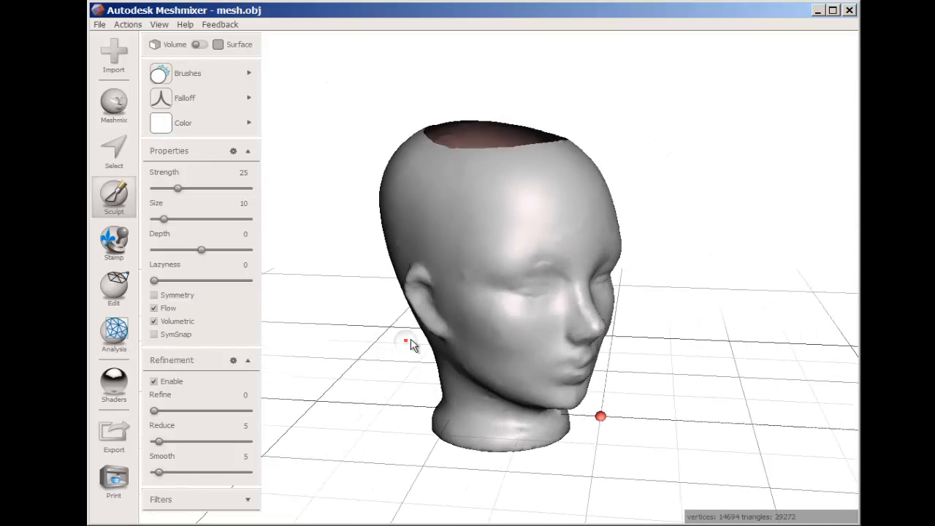
{"action": "left_click_drag", "start_coordinate": [409, 343], "coordinate": [400, 398]}
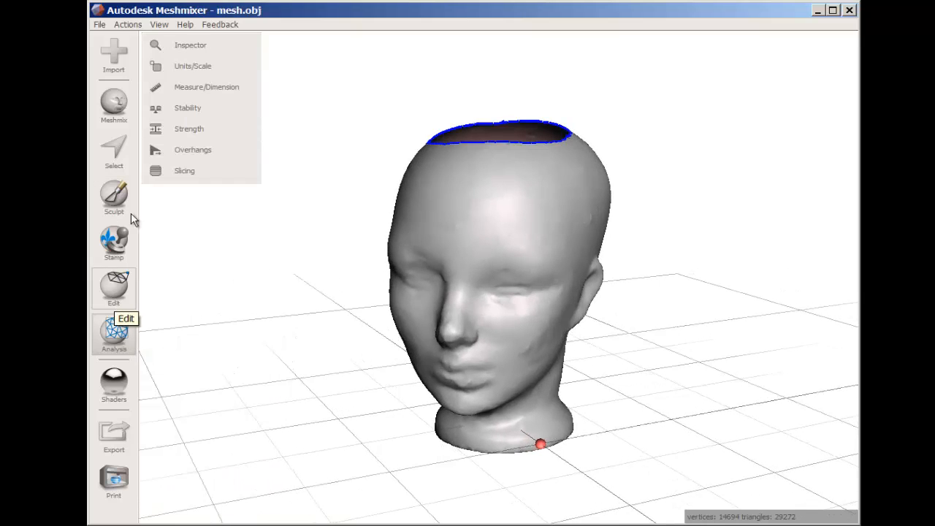
- Rescale the head to X 10 in inches, giving 10 × 13.61 × 10.03 in
{"action": "left_click", "coordinate": [192, 66]}
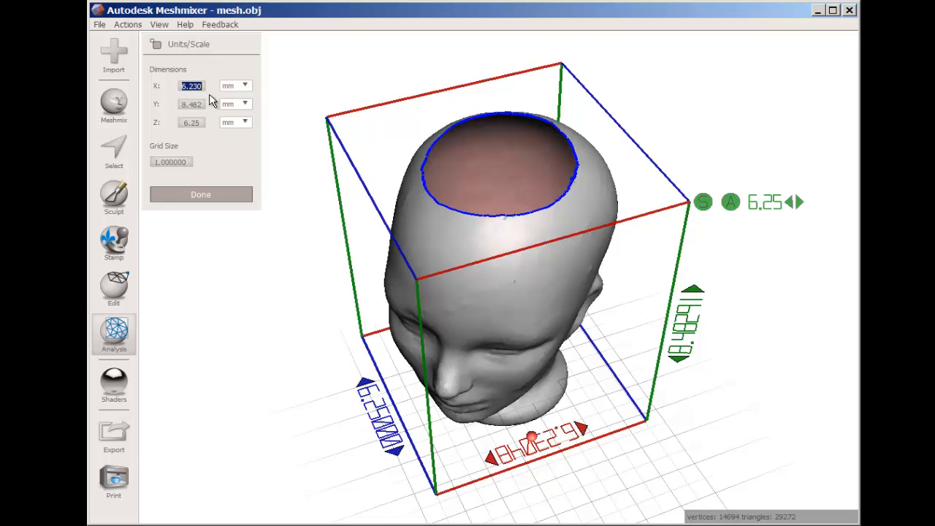
{"action": "mouse_move", "coordinate": [211, 106]}
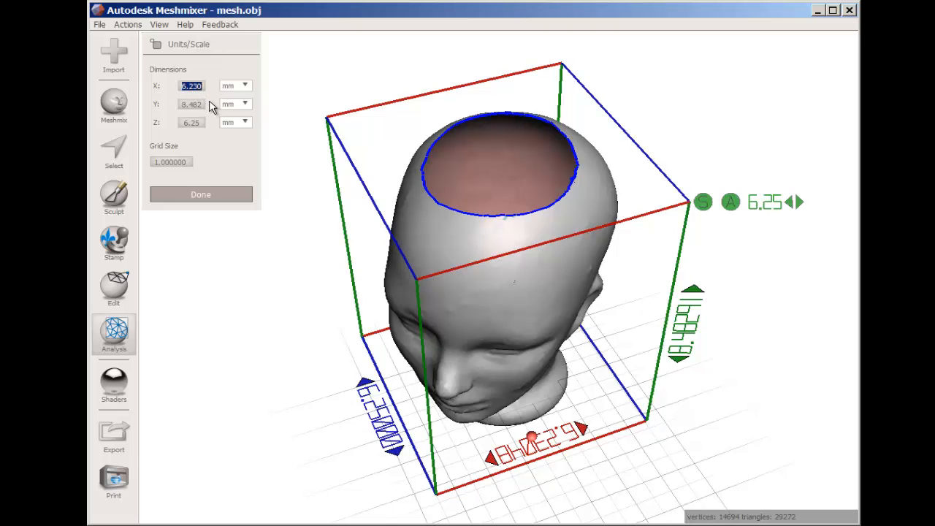
{"action": "type", "text": "10"}
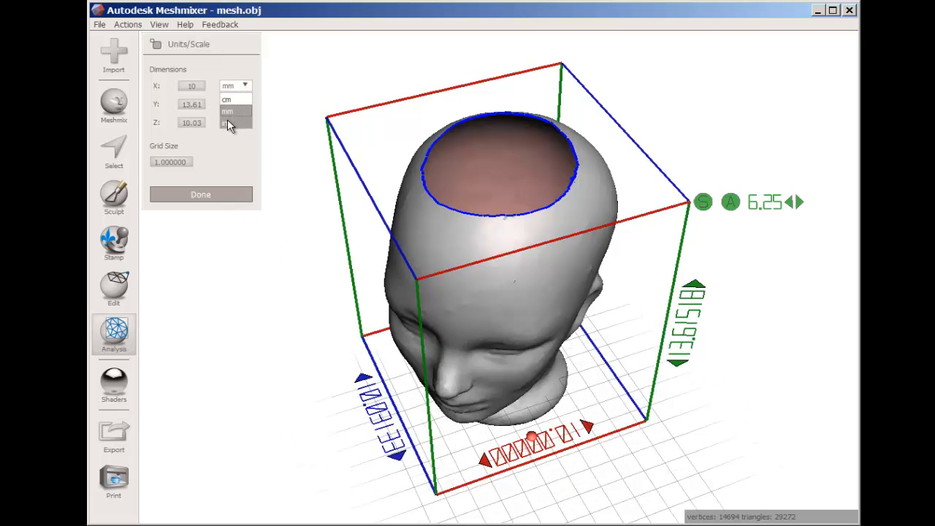
{"action": "left_click", "coordinate": [227, 122]}
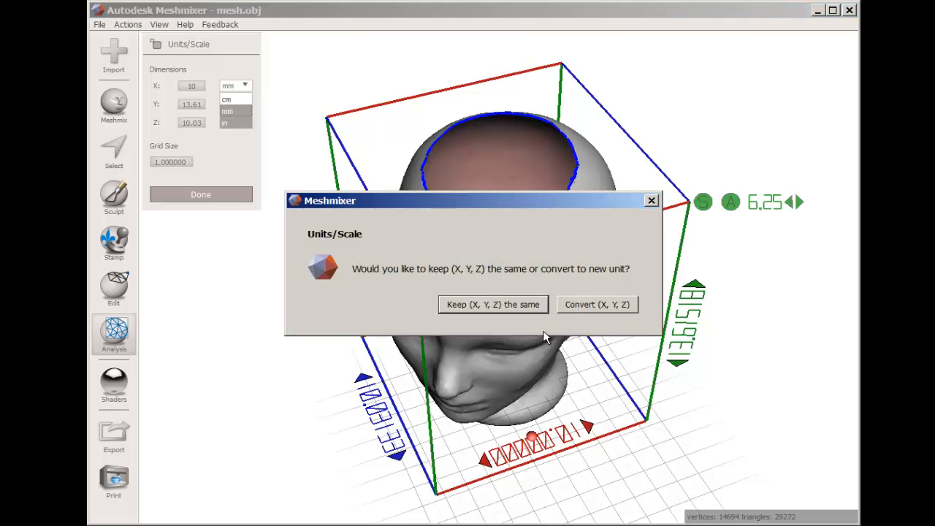
{"action": "mouse_move", "coordinate": [510, 305]}
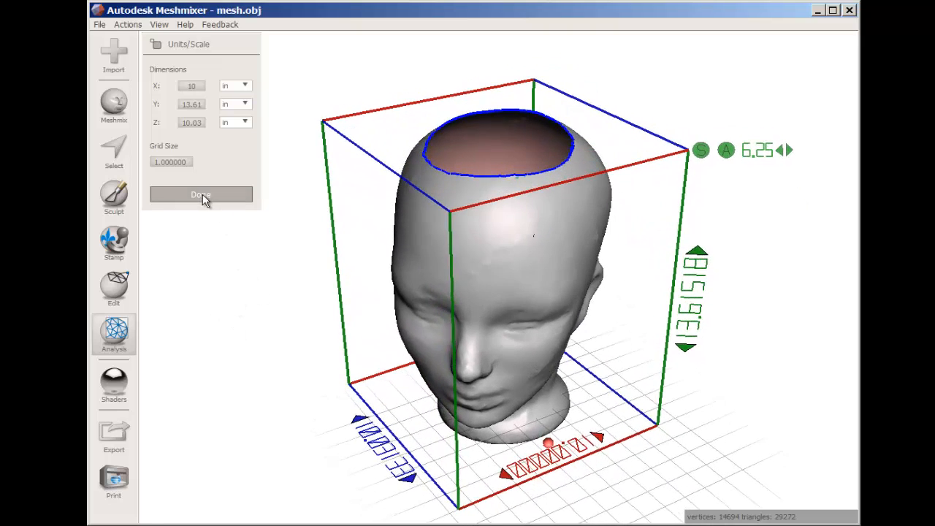
{"action": "left_click", "coordinate": [200, 194]}
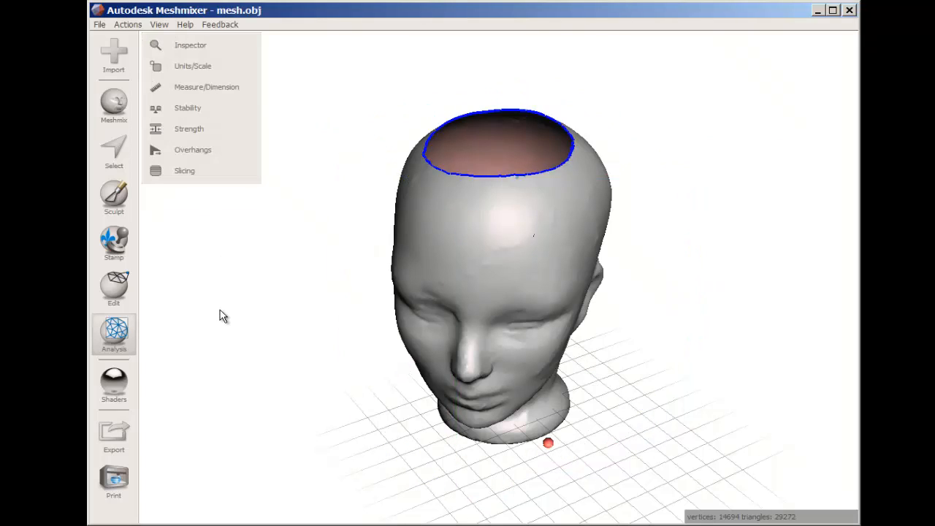